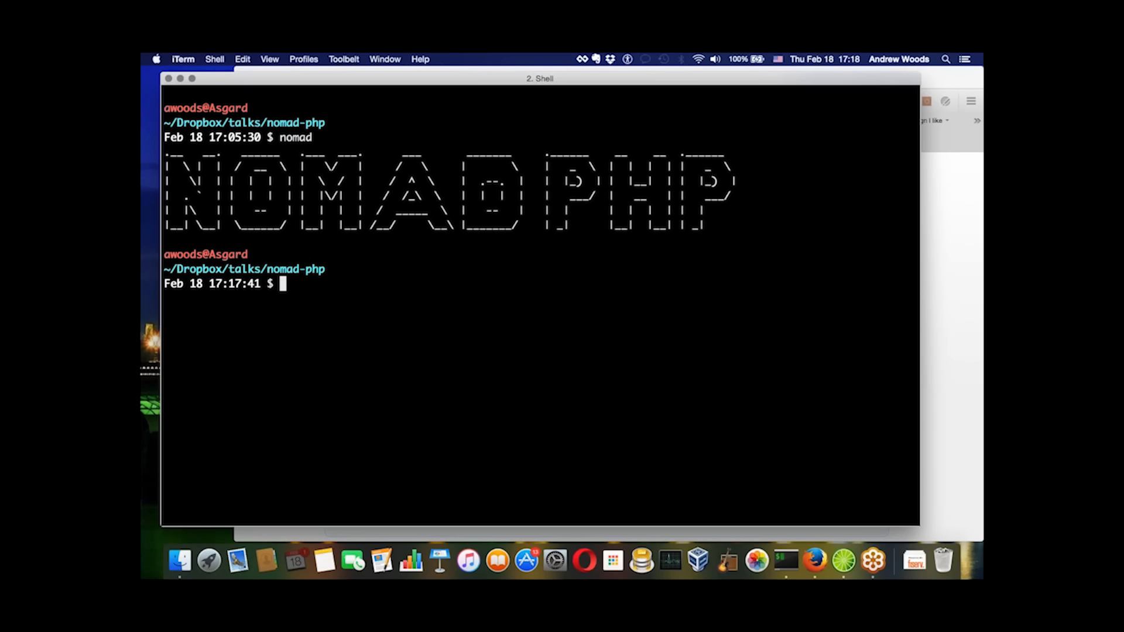
Step: Resume the suspended vim alias.sh session with fg
text(fg)
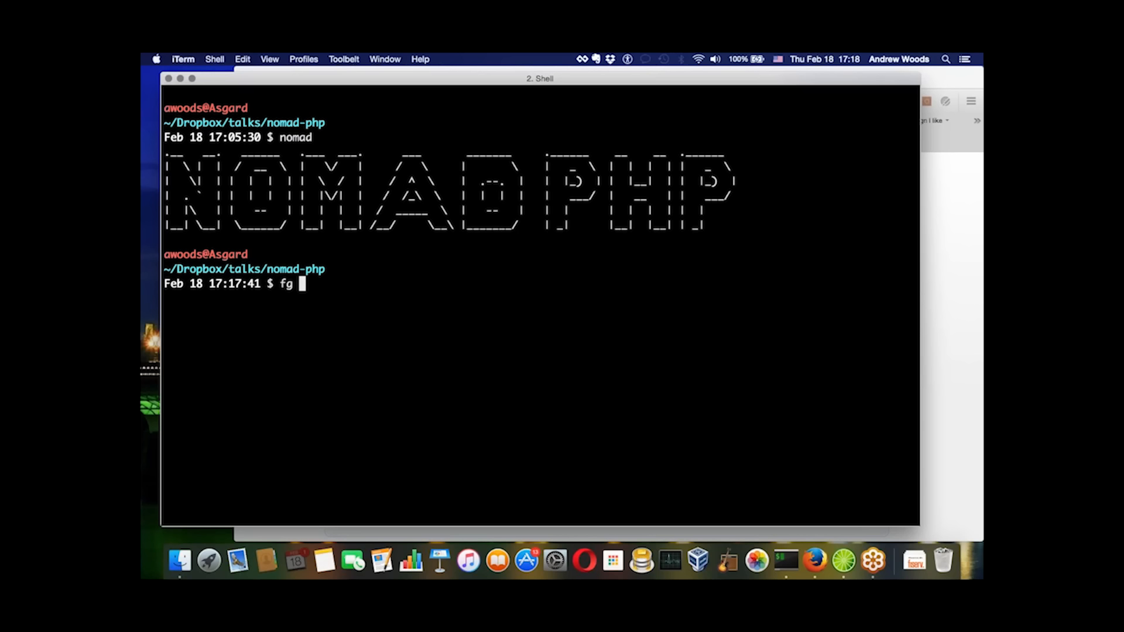
key(Return)
text(fi)
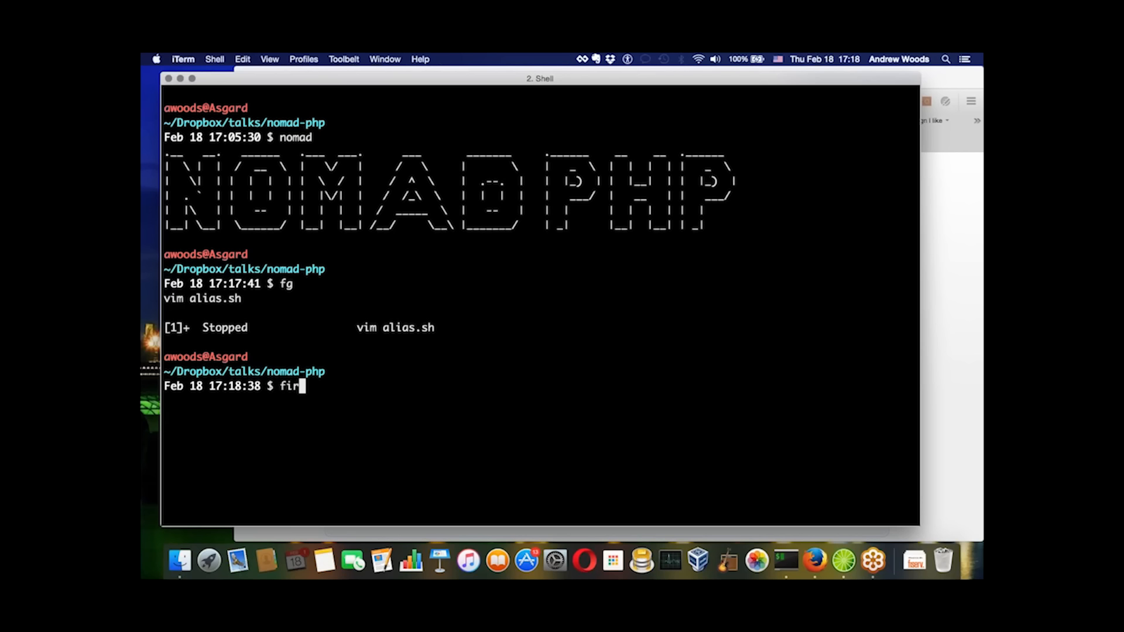
text(efox)
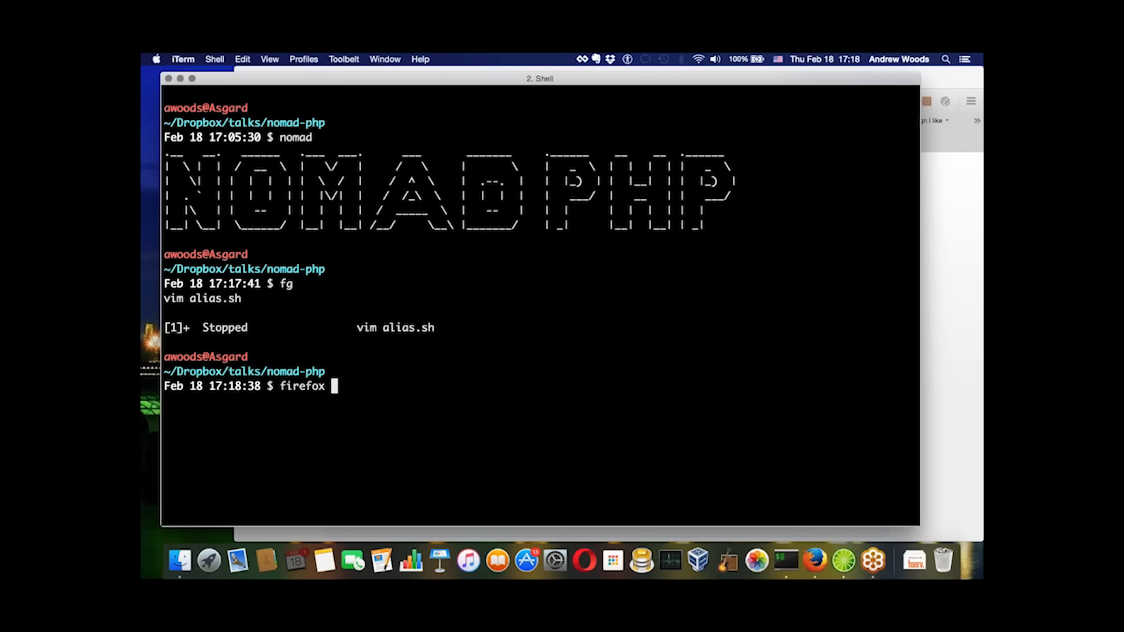
text(http:)
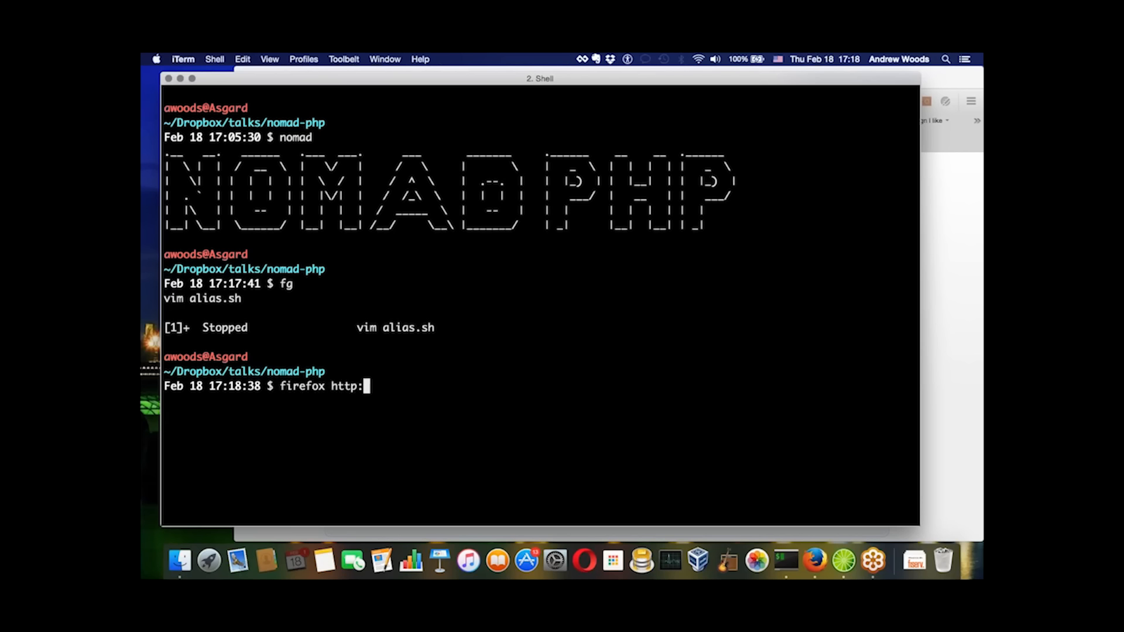
text(/)
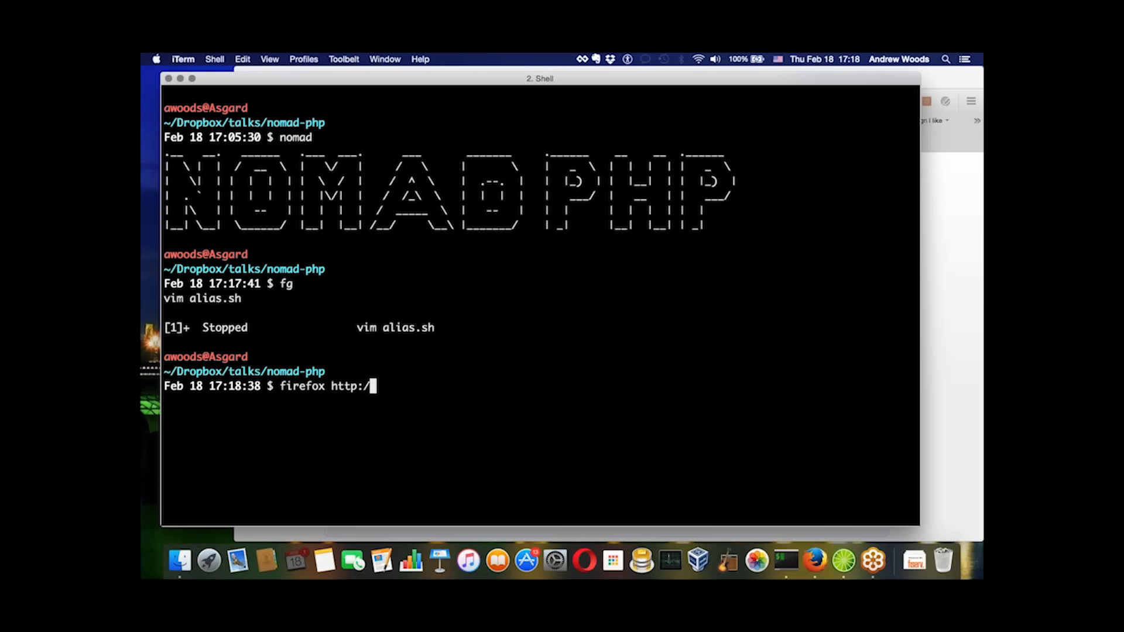
text(/nomad)
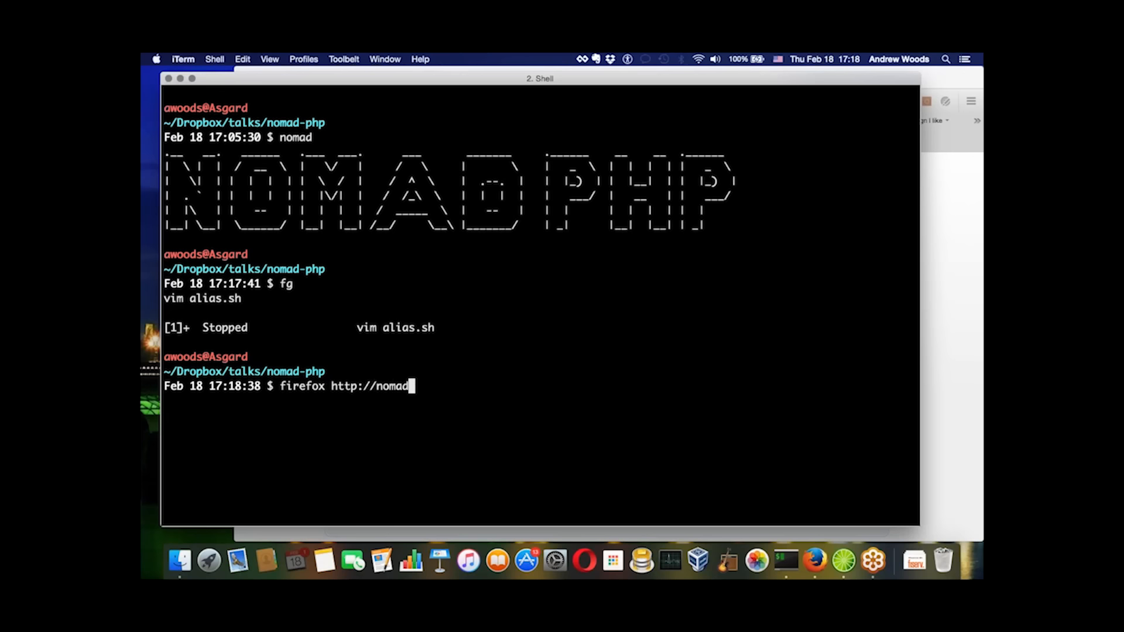
text(php.com)
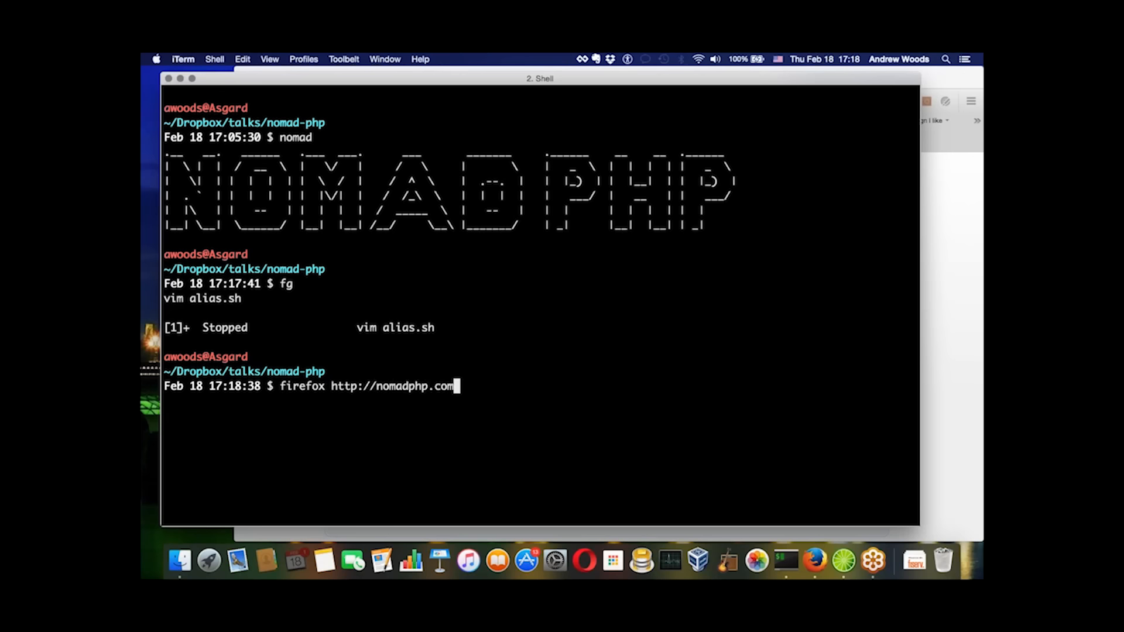
Step: Run the firefox command to open nomadphp.com
key(Return)
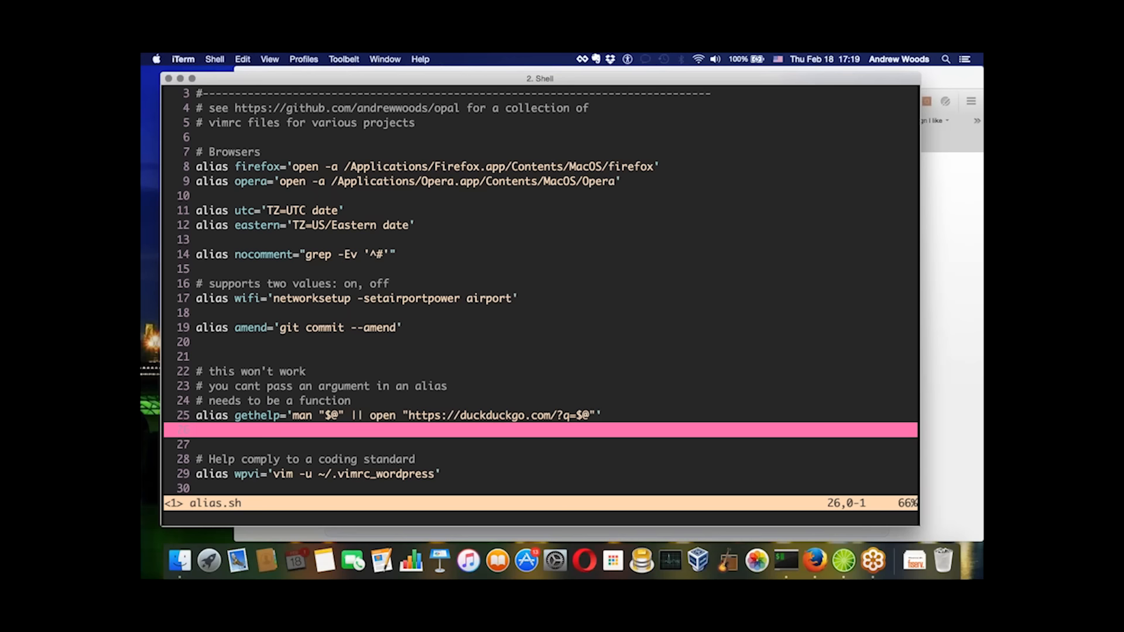
Step: Move to the end of alias.sh and jump to the alternate buffer nomad-vimrc with :b#
key(k)
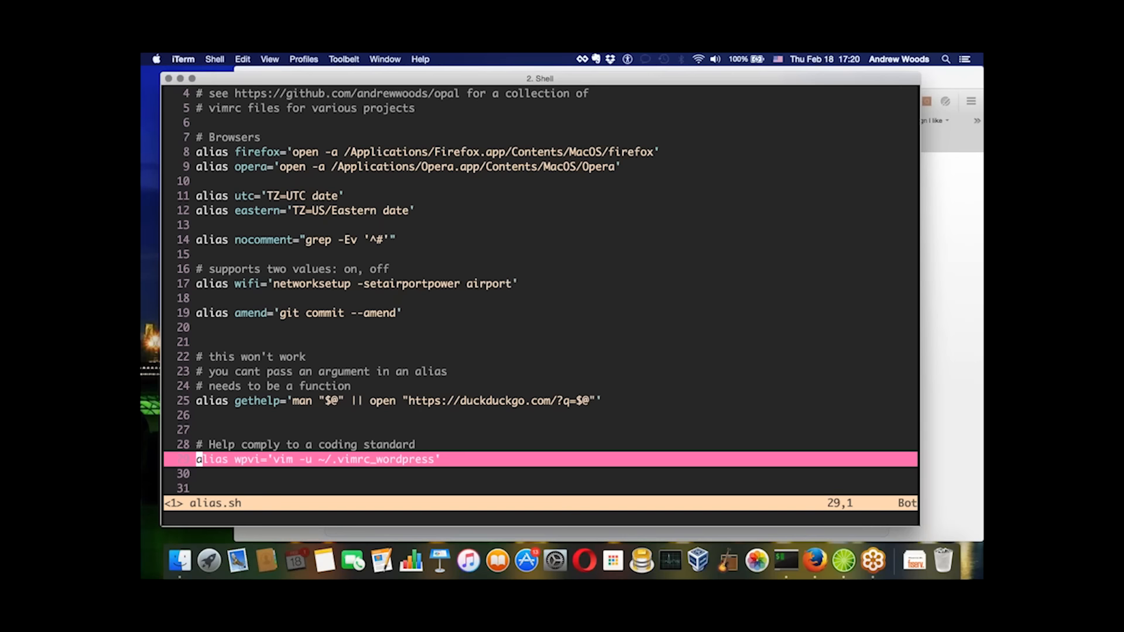
key(j)
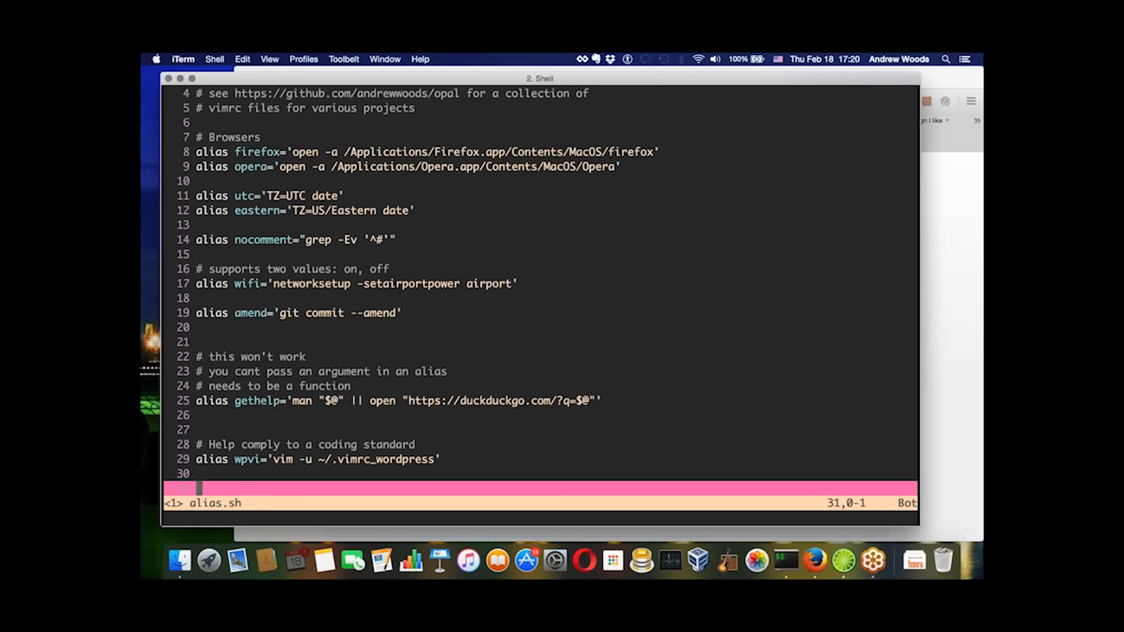
text(:b)
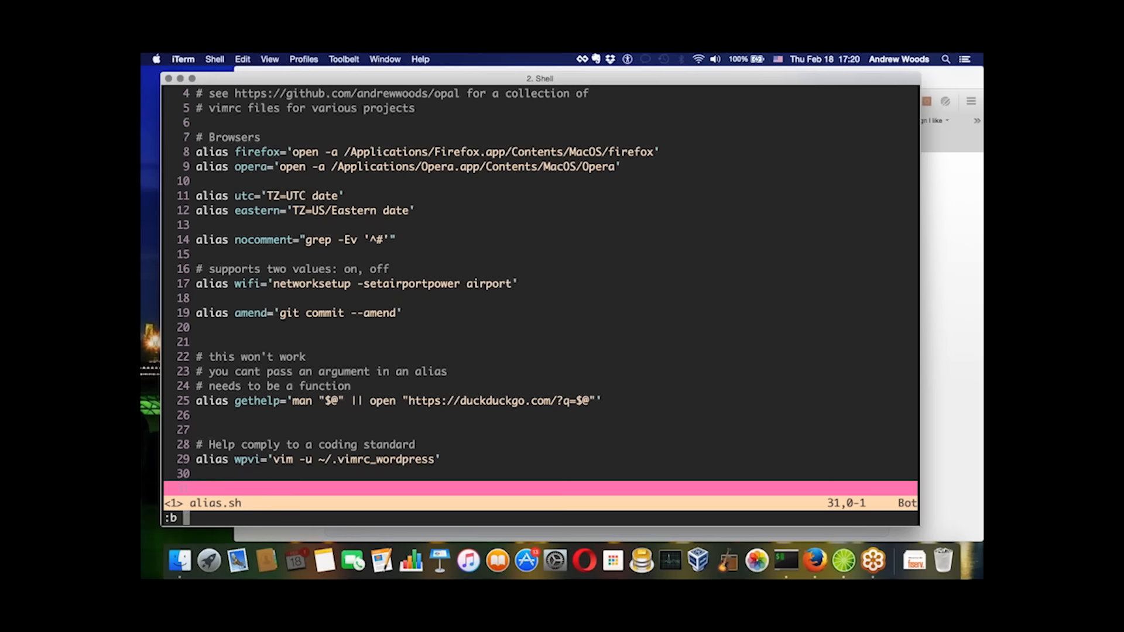
text(#)
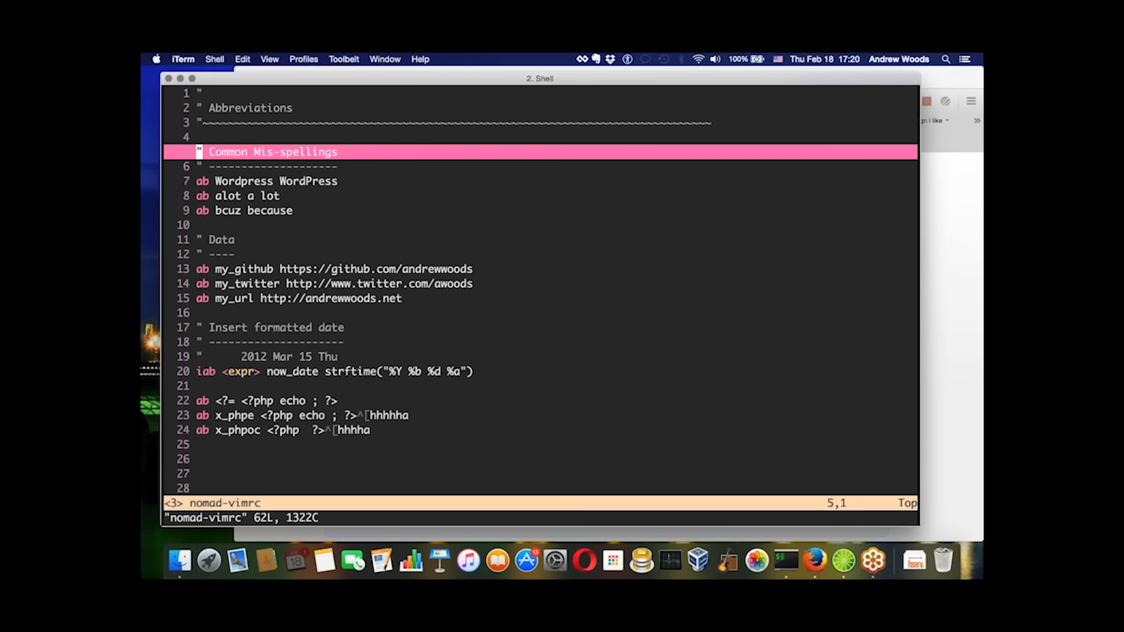
text(:b)
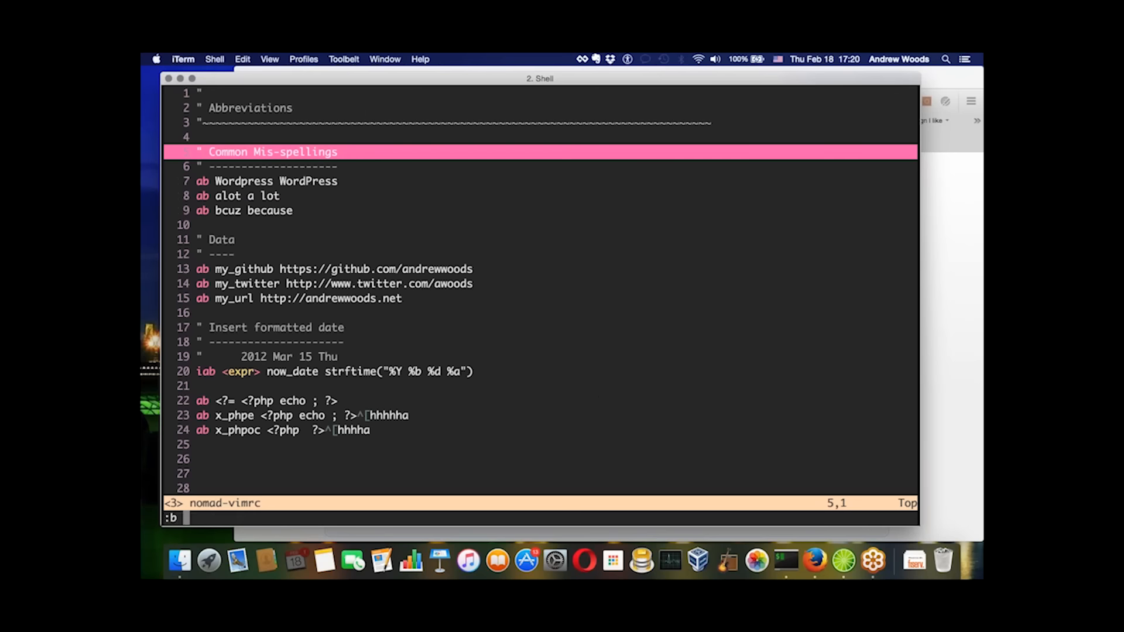
Step: Open buffer 2 function.sh and review the wifi function's 'networksetup -setairportpower airport on' line
text(2)
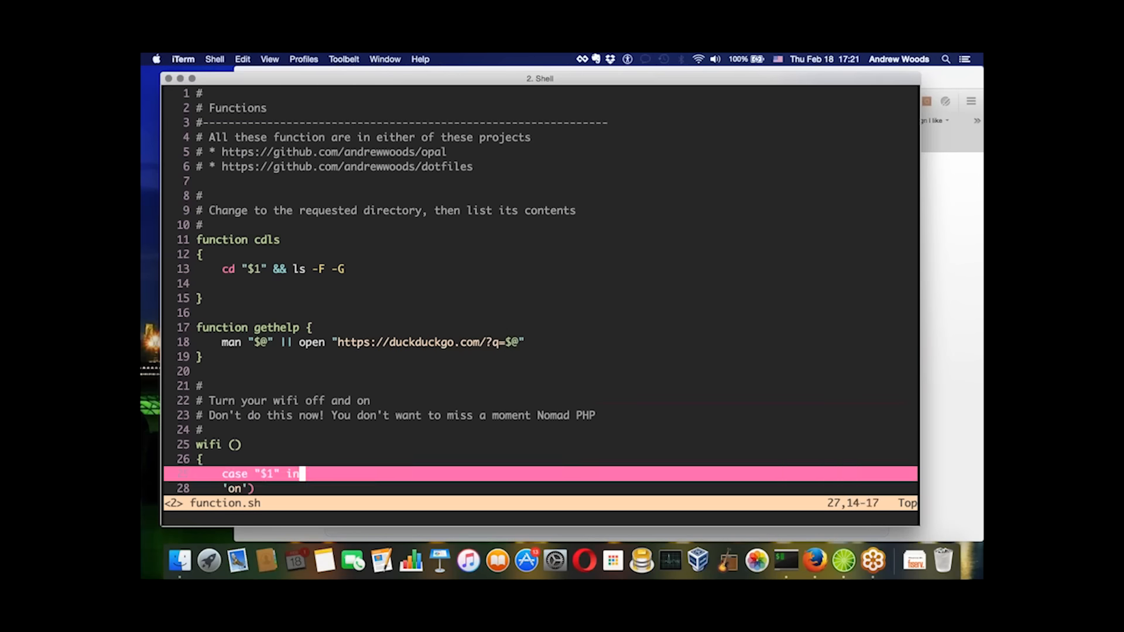
text(networksetup -setairportpower airport on)
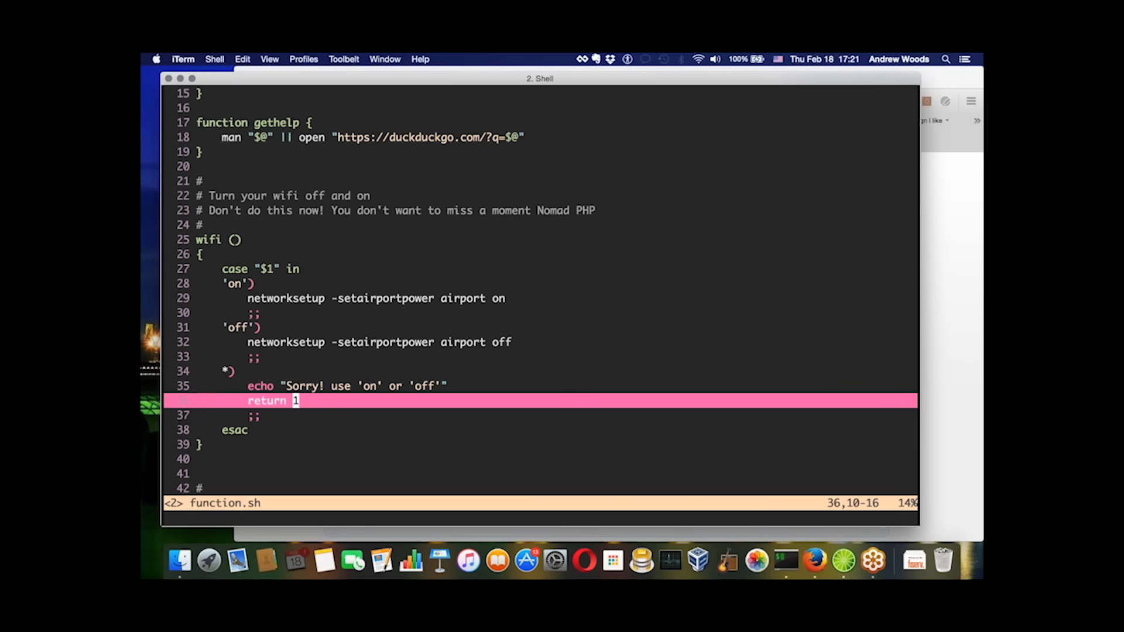
Step: Scroll down function.sh to the download() function with its wp/theme cases
scroll(down, 3)
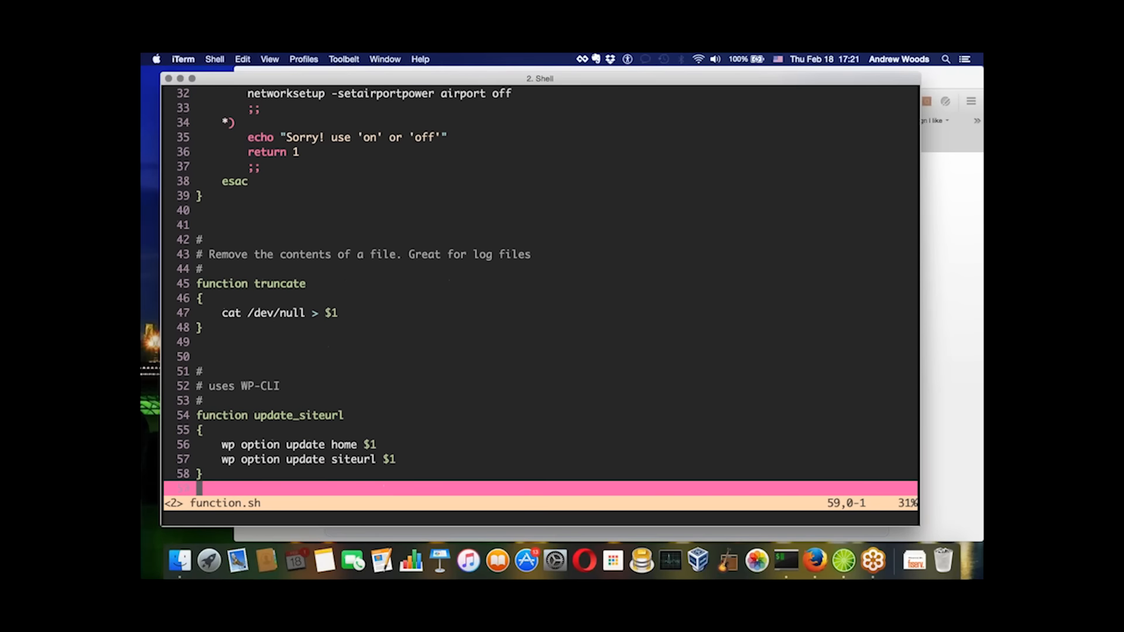
scroll(down, 3)
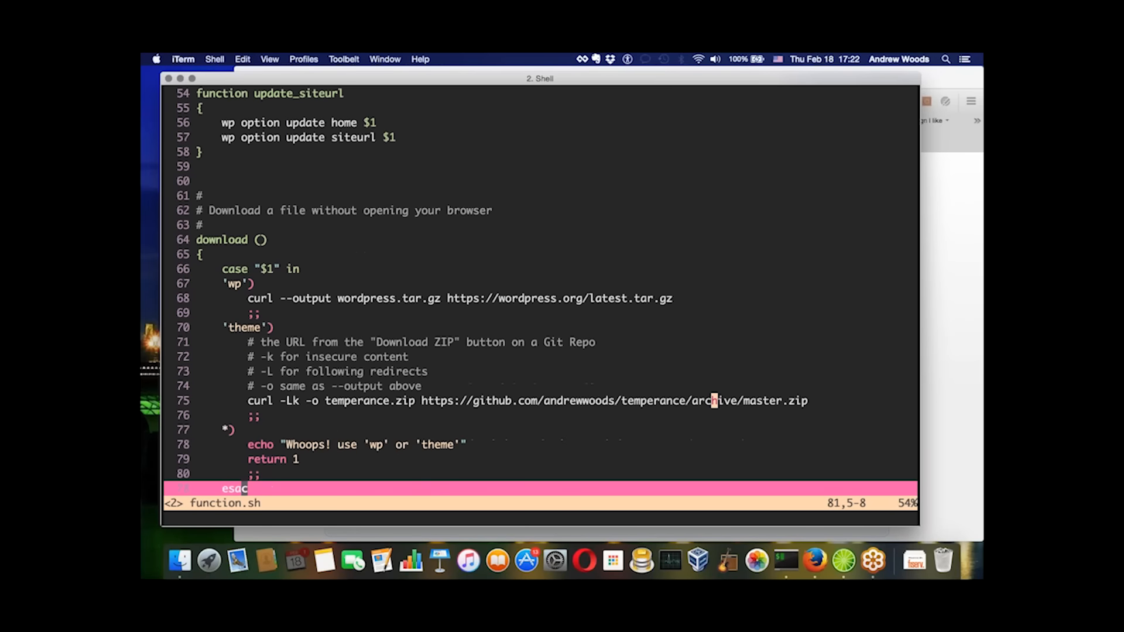
Step: Scroll down to the check_site function with its default interval of 10
scroll(down, 3)
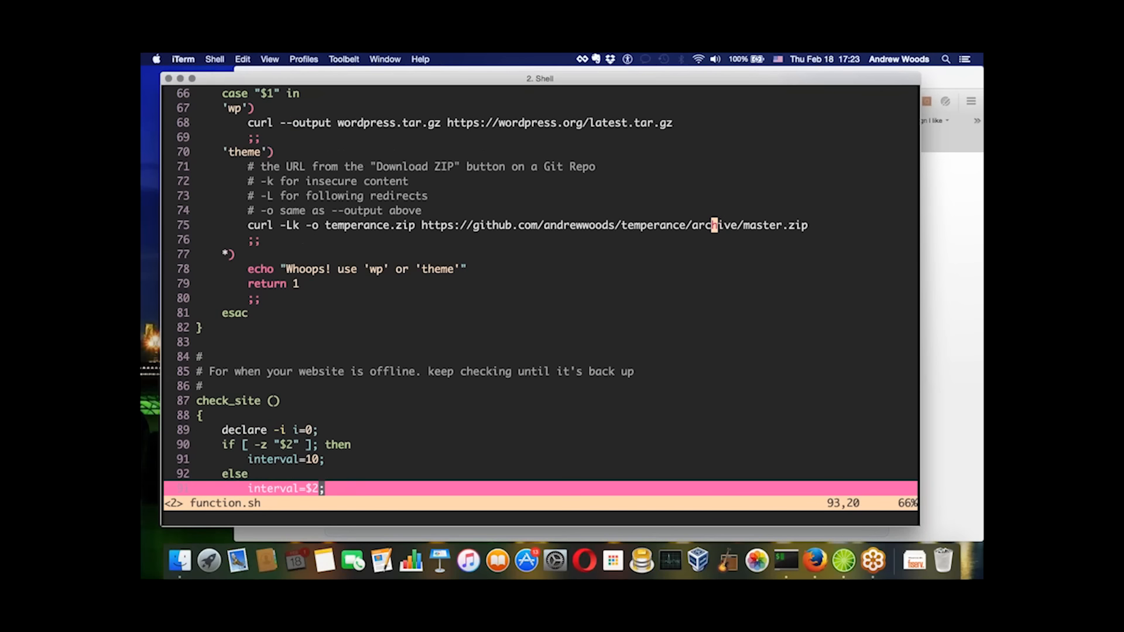
Step: Scroll to the bottom of function.sh to the seg function using awk
scroll(down, 3)
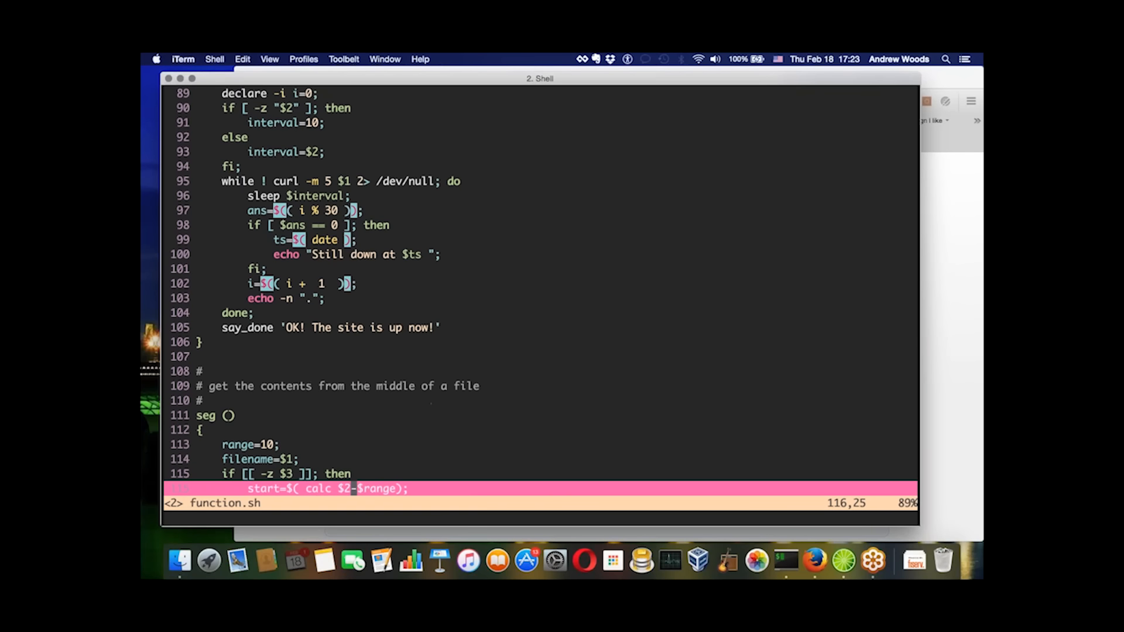
scroll(down, 3)
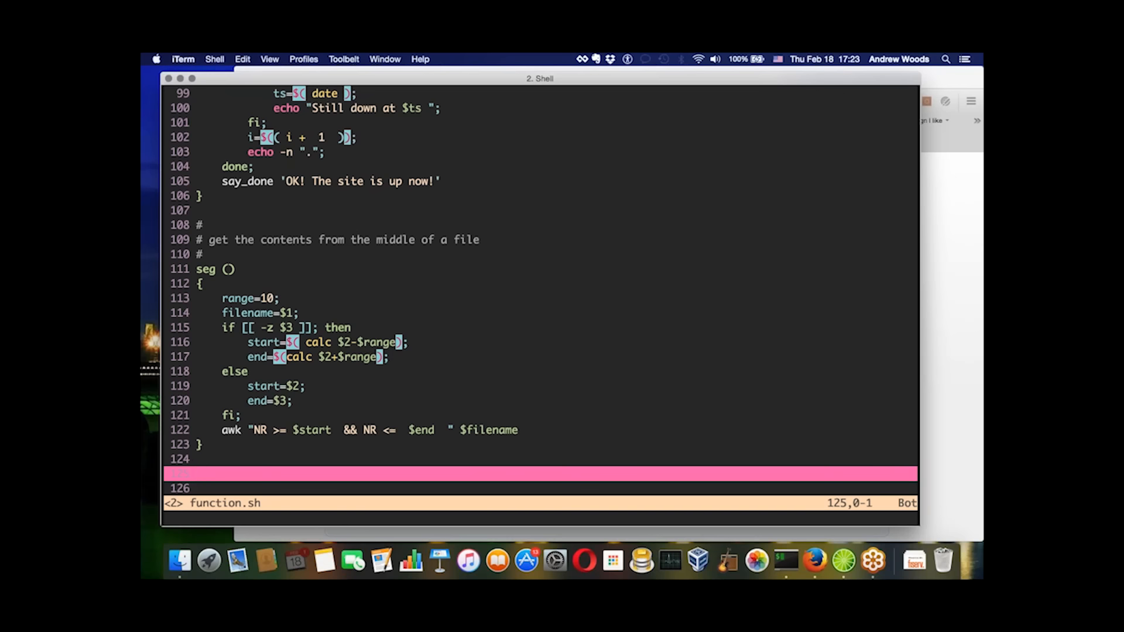
Step: Switch from function.sh to the nomad-vimrc buffer and clear the unfinished command line
key(Up)
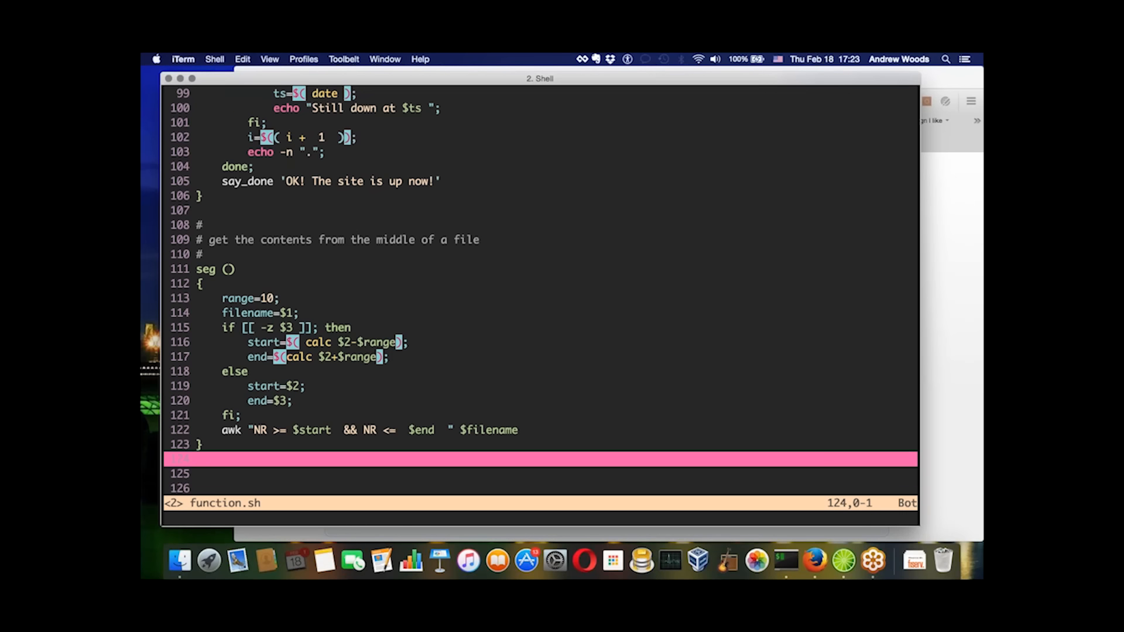
text(:b)
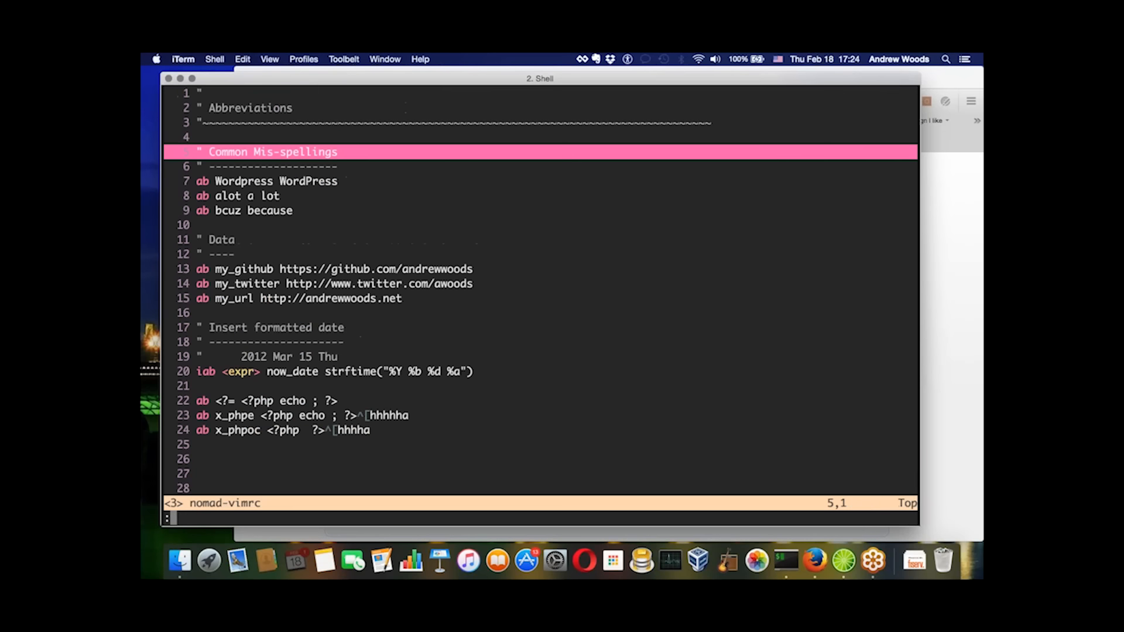
text(:b)
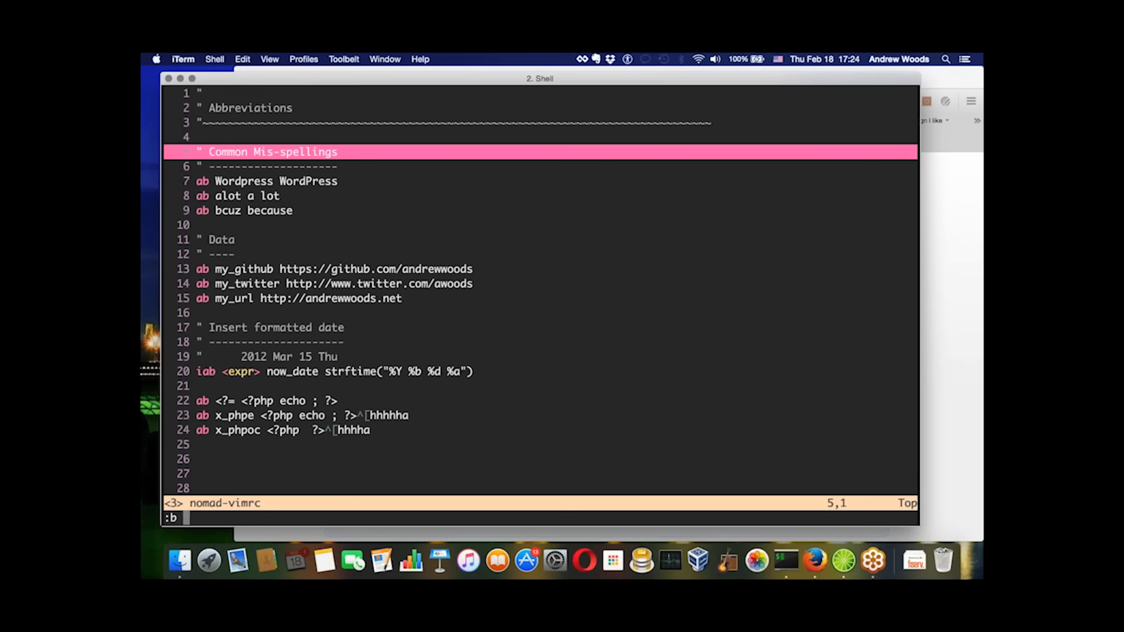
key(j)
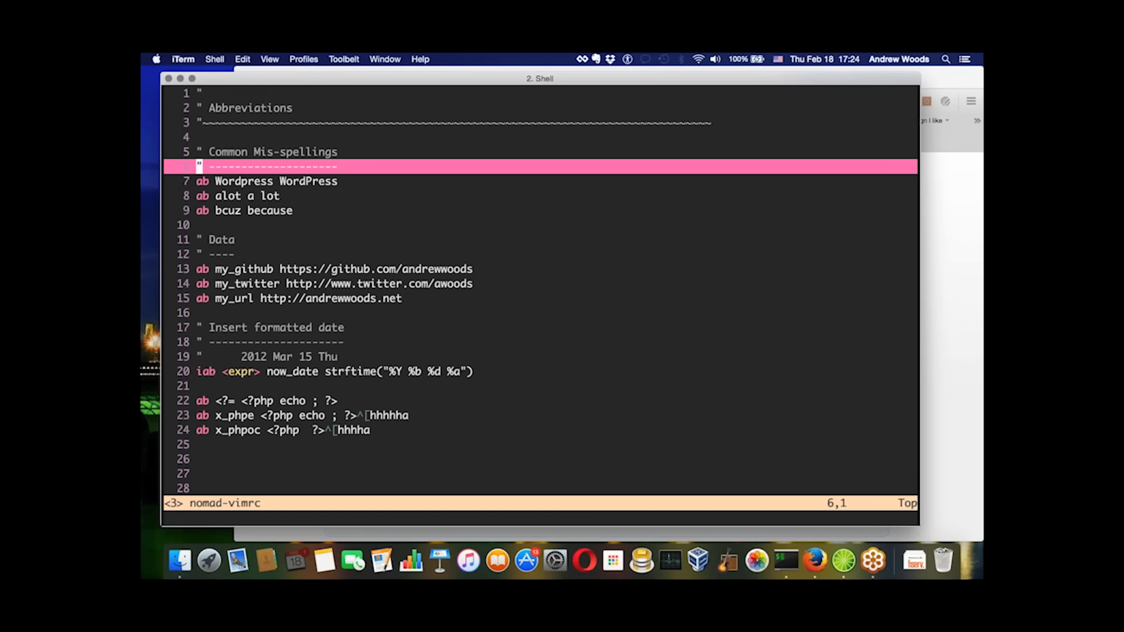
key(Escape)
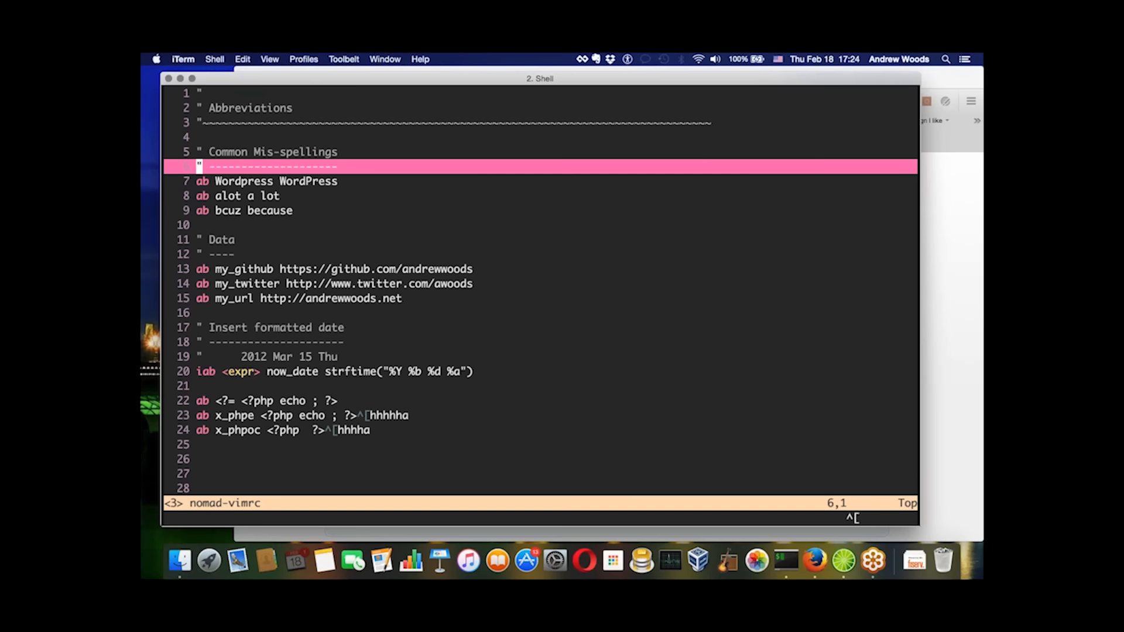
key(j)
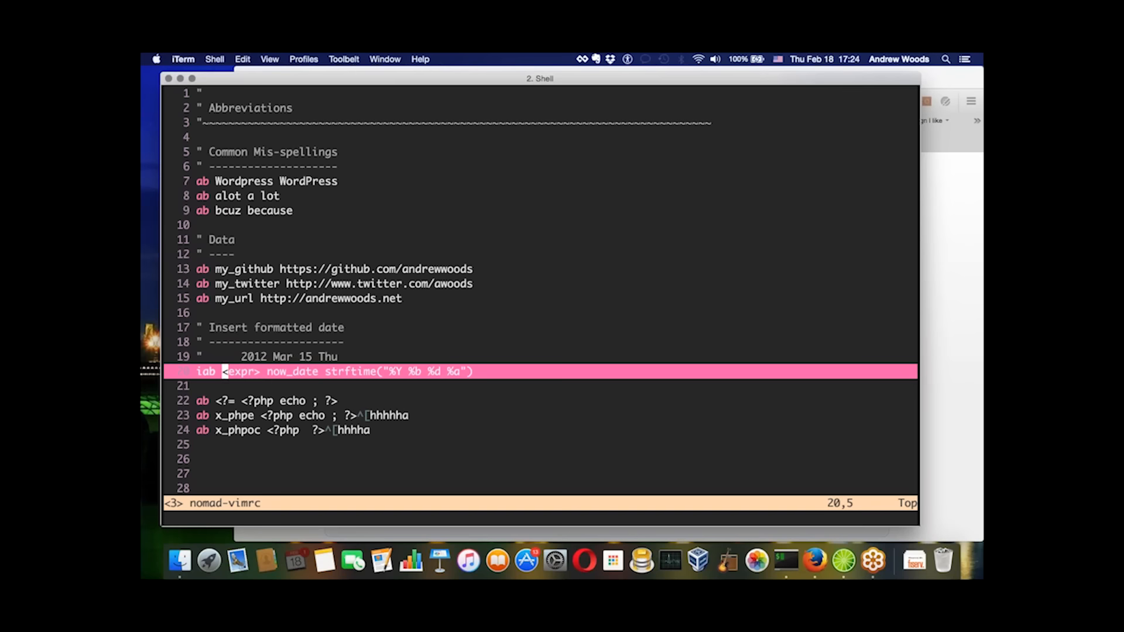
key(j)
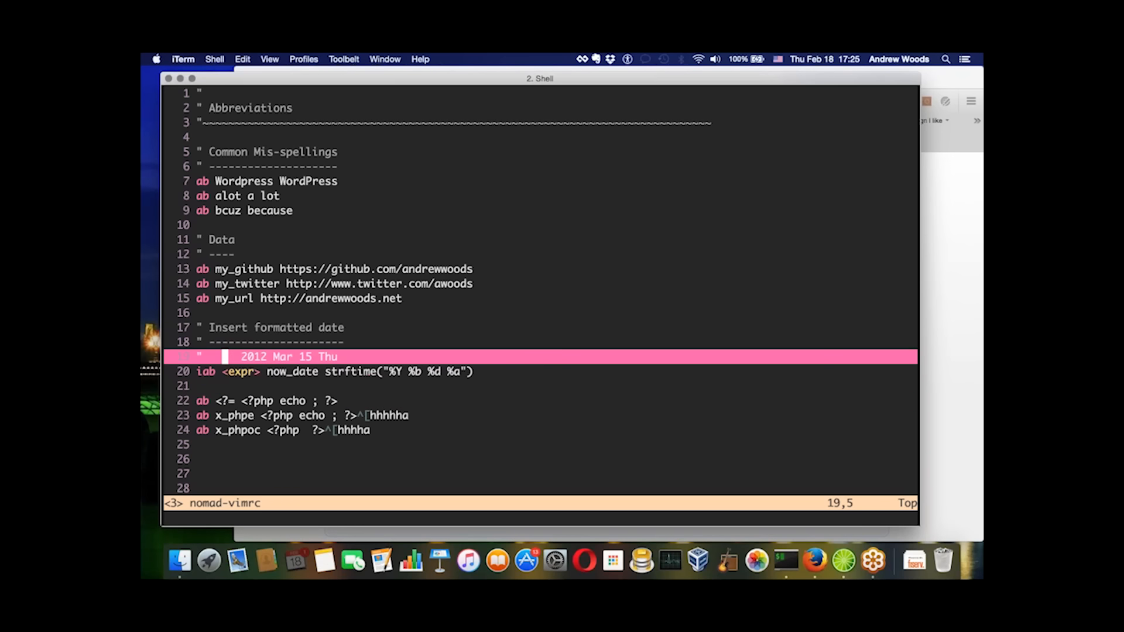
key(down)
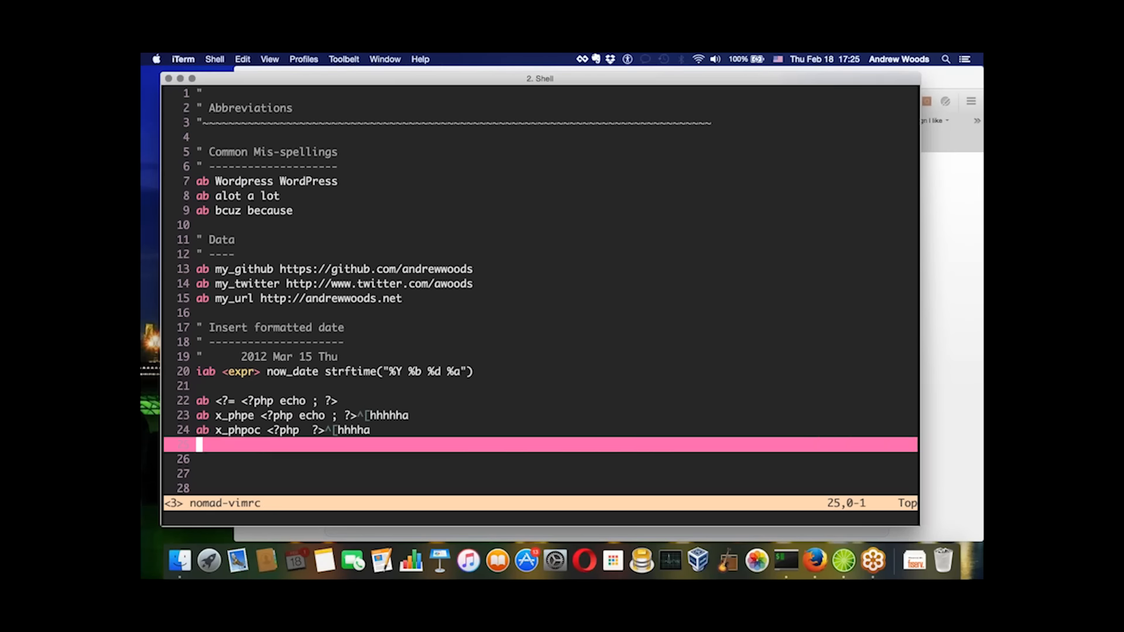
key(k)
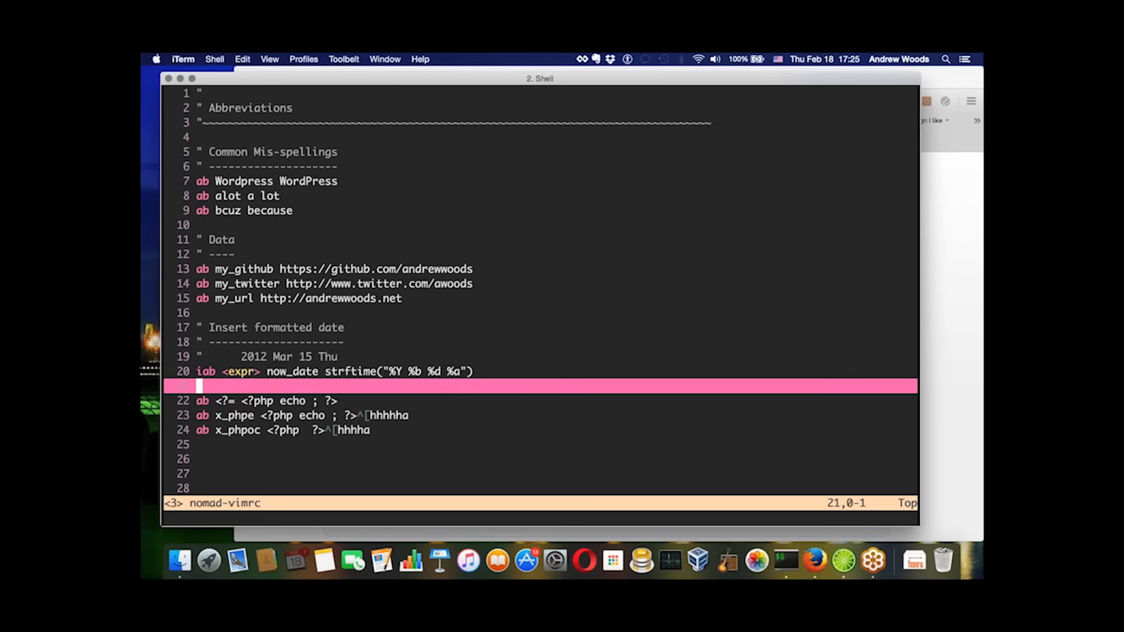
Step: Scroll down nomad-vimrc to the <Leader> nnoremap mappings section
scroll(down, 3)
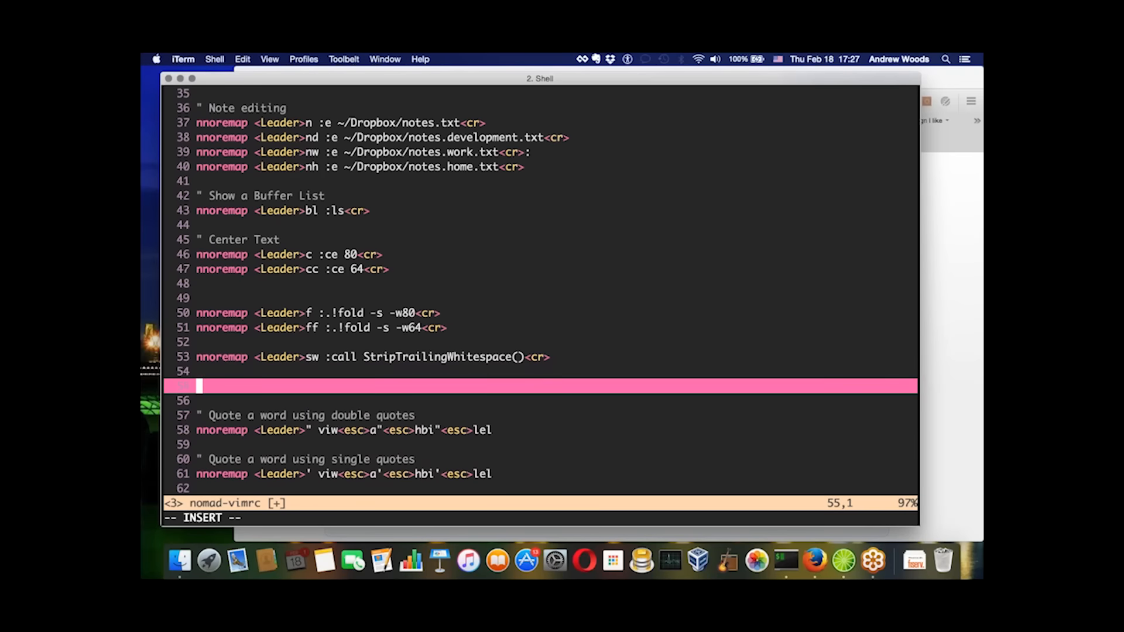
Step: Type throwaway test text on the new line, then move back up after deleting it
text(asdfs as fdsfdsf ds)
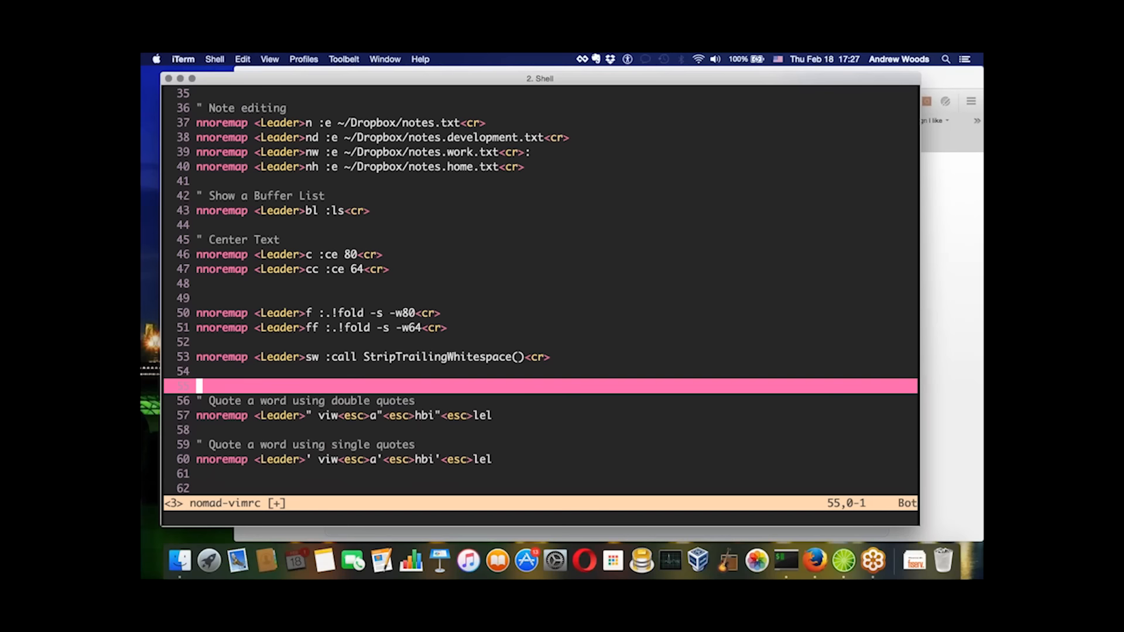
key(Up)
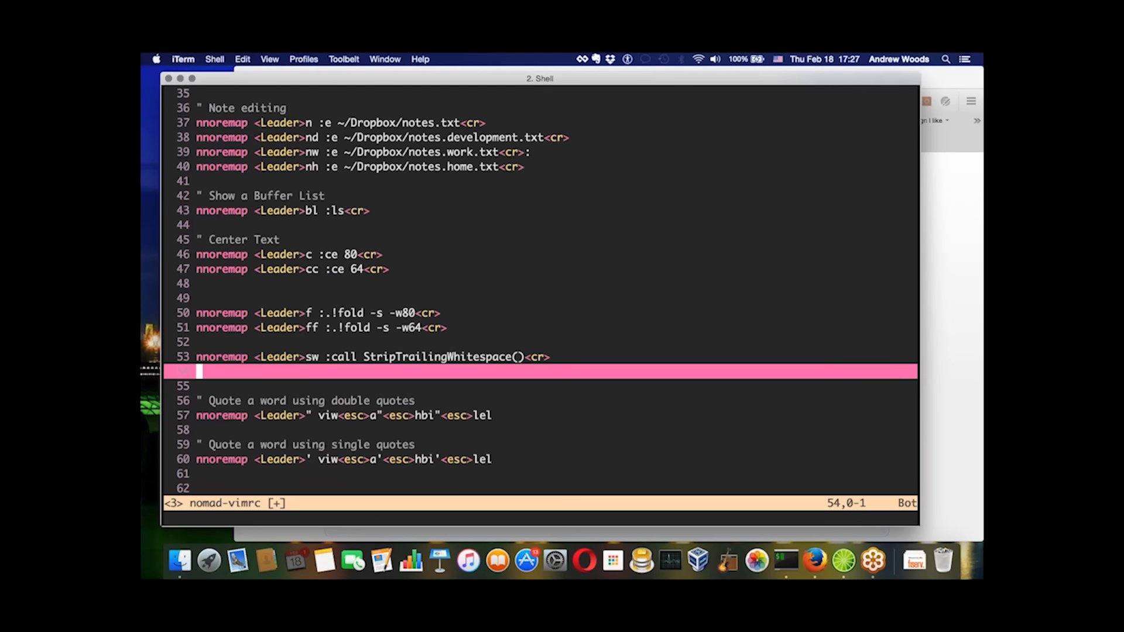